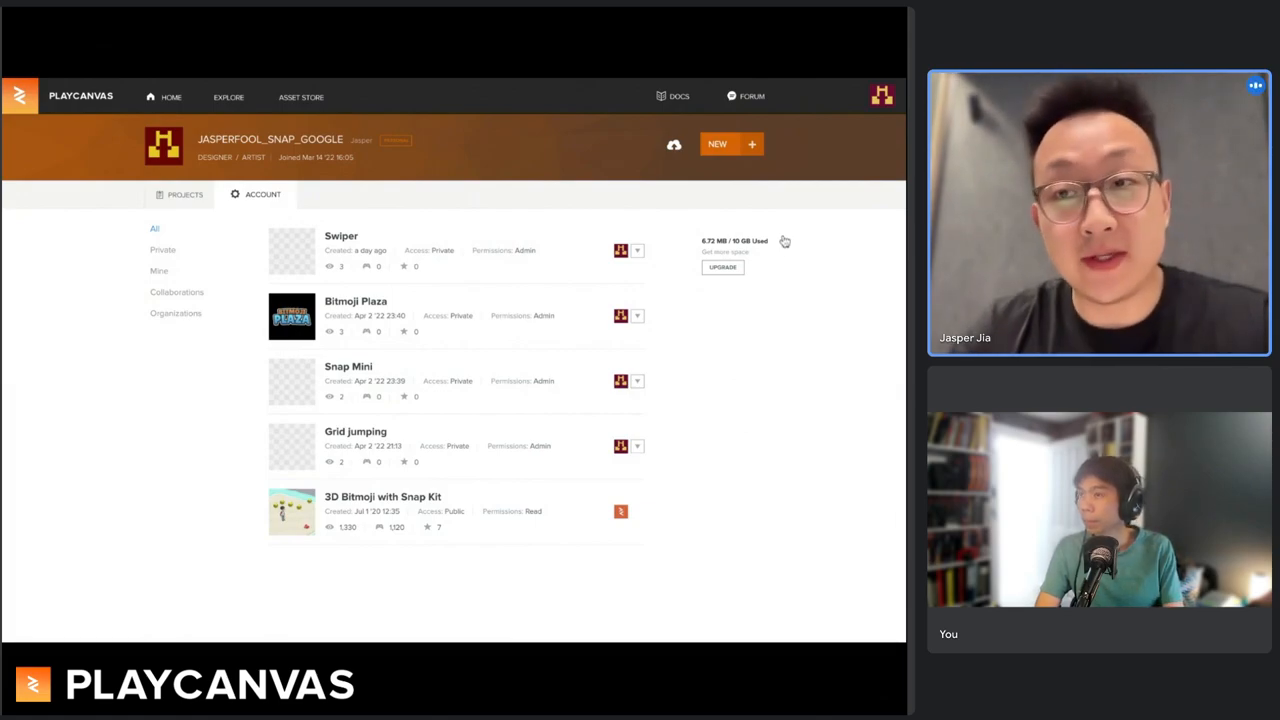
# Open the Start a new project dialog from the dashboard's NEW button
pyautogui.click(717, 144)
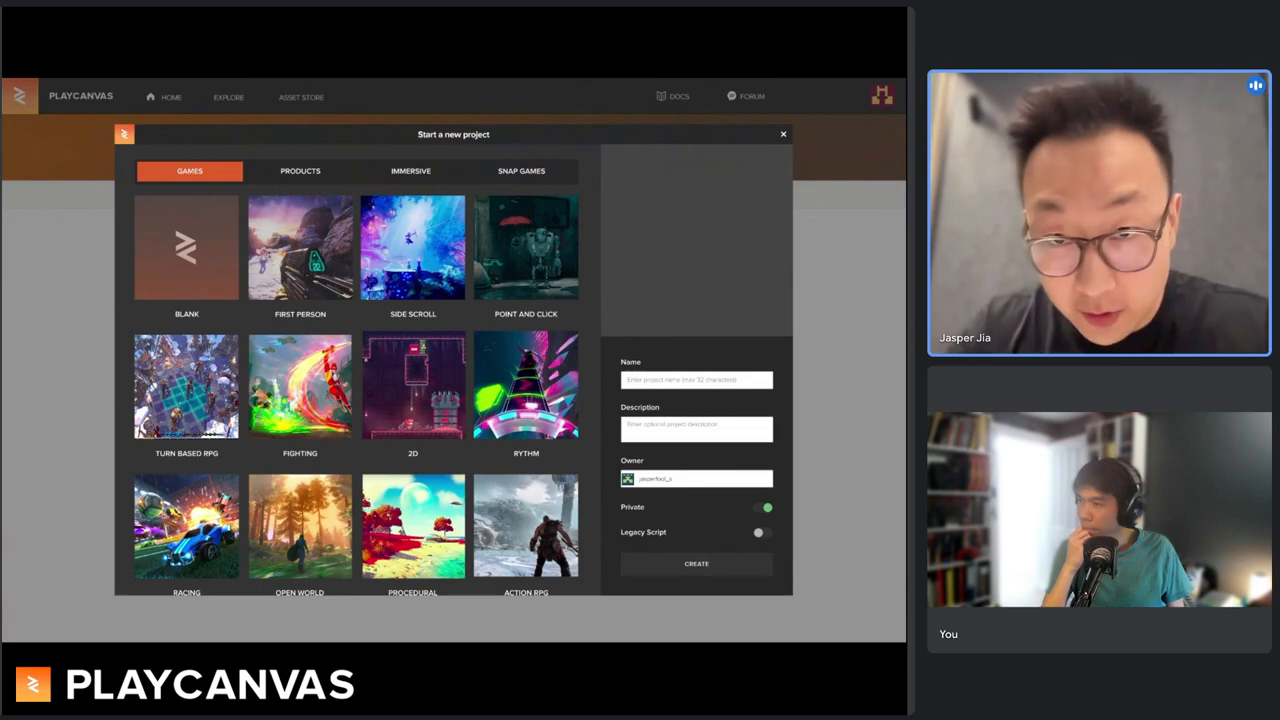
pyautogui.moveTo(702, 234)
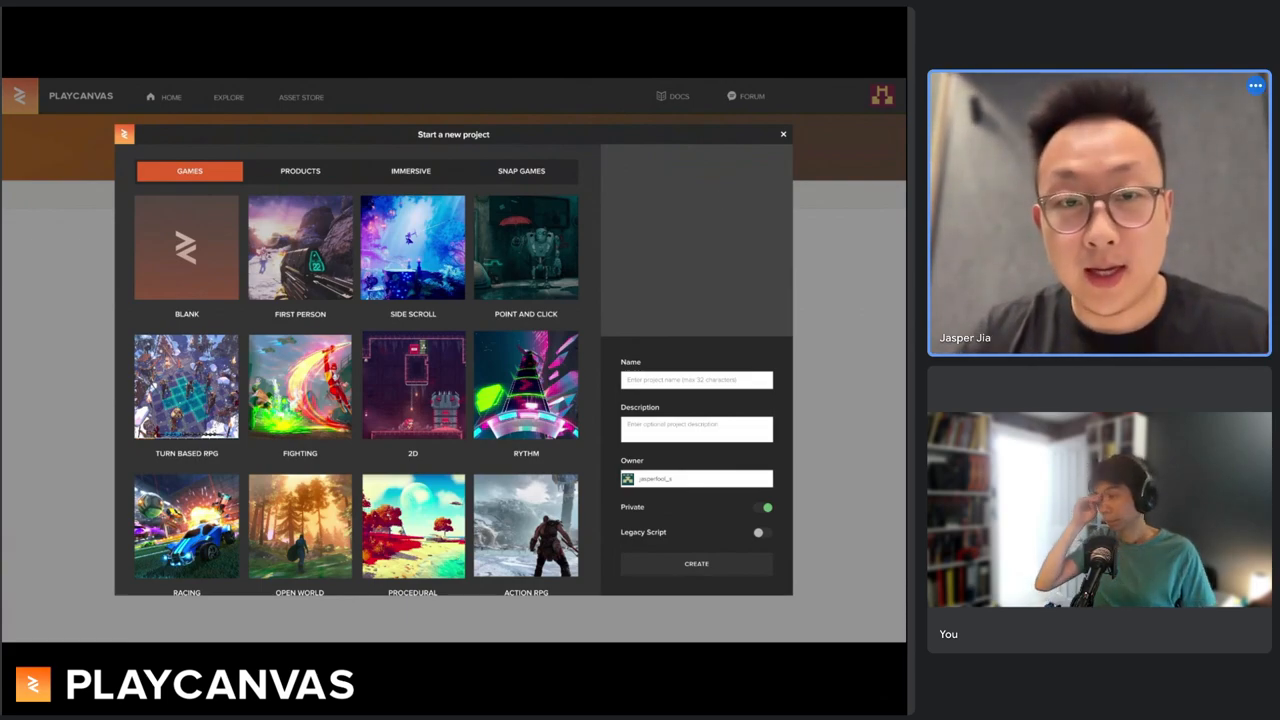
pyautogui.moveTo(695, 247)
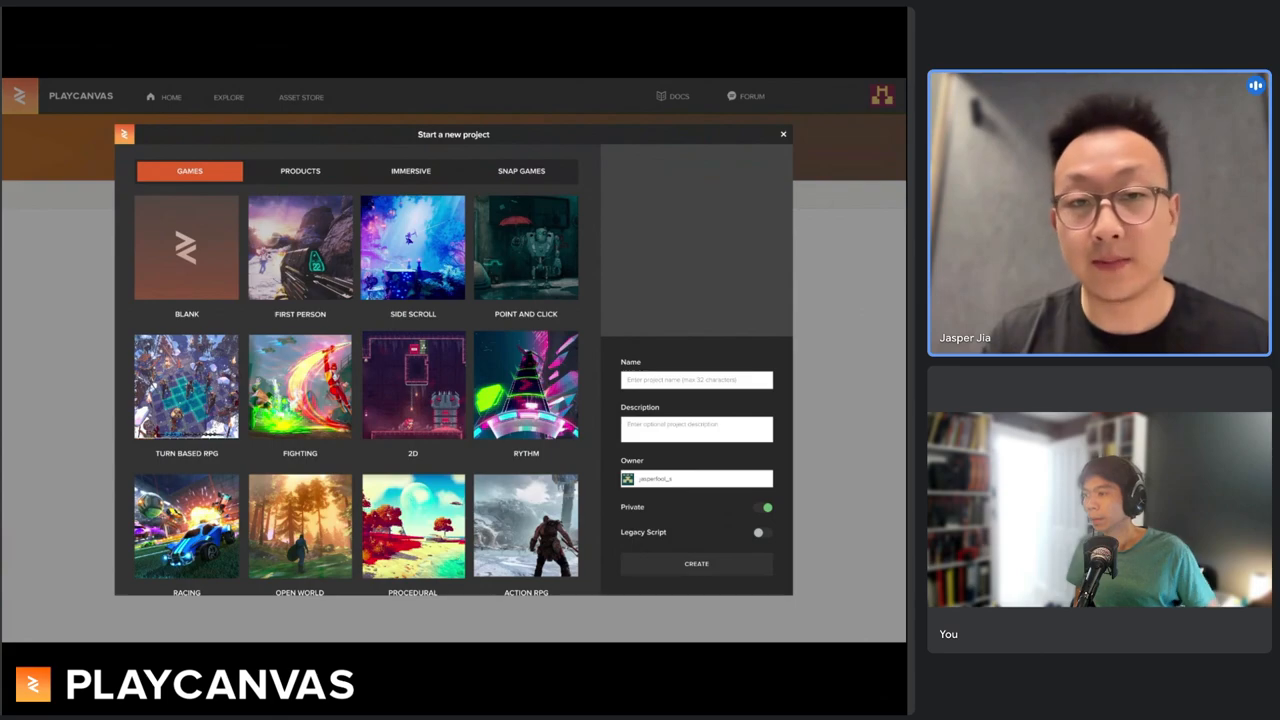
pyautogui.moveTo(670, 285)
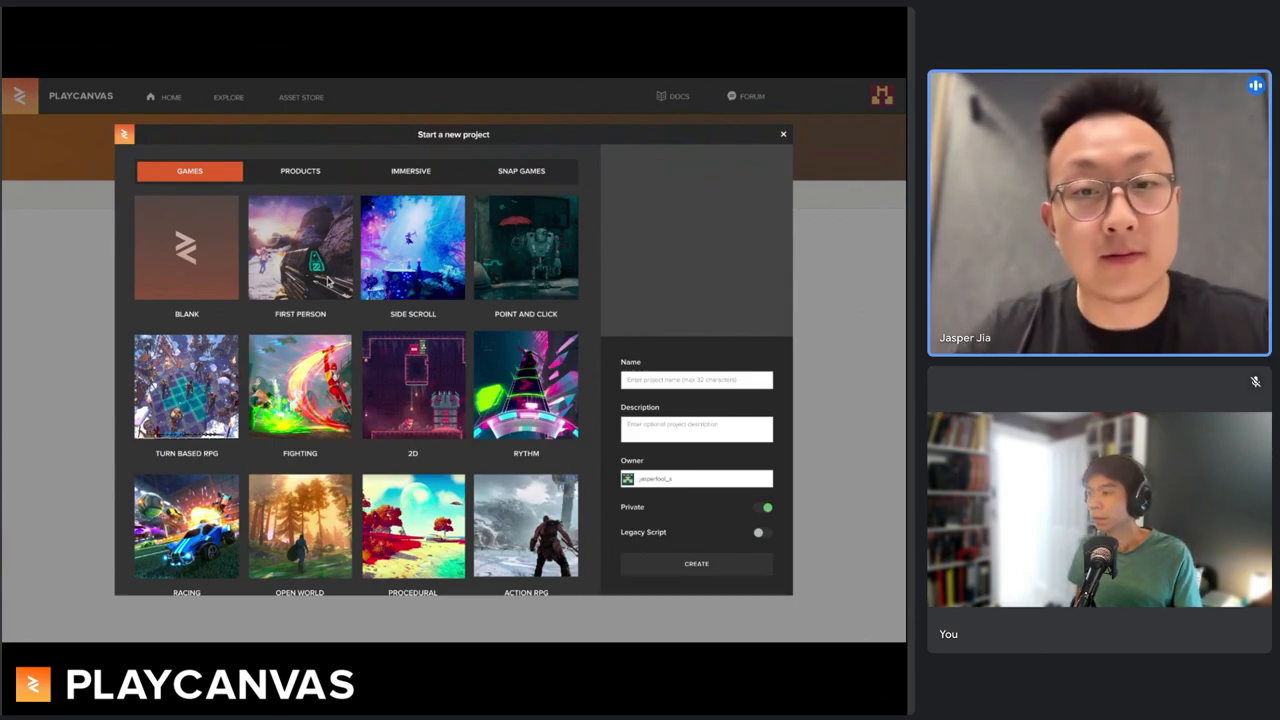
pyautogui.click(300, 247)
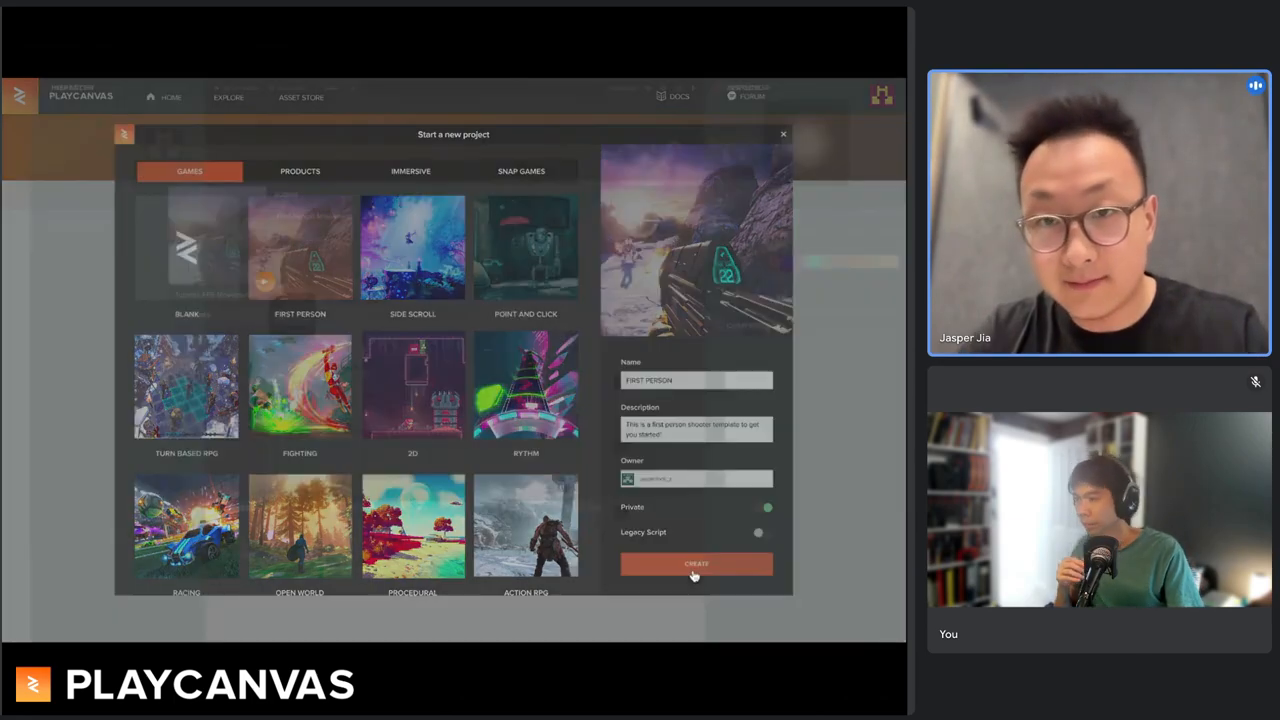
pyautogui.click(696, 564)
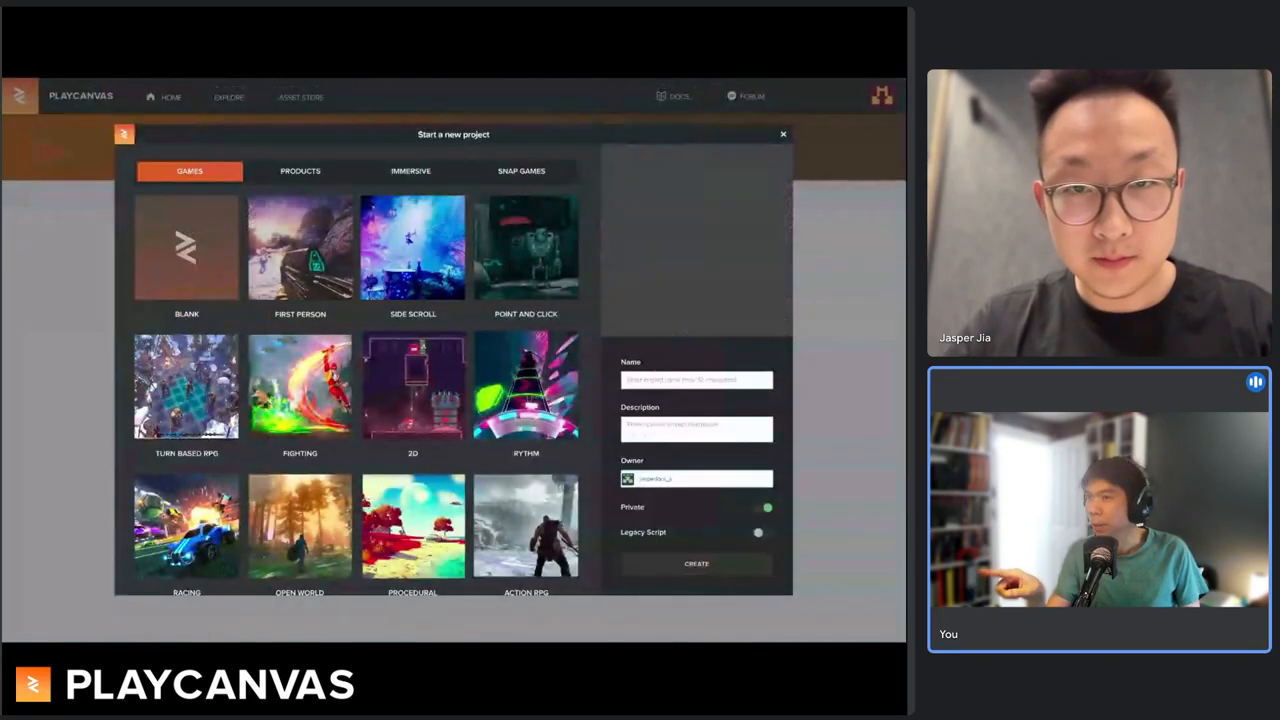
# Dismiss the new-project dialog and reopen it with NEW
pyautogui.click(783, 133)
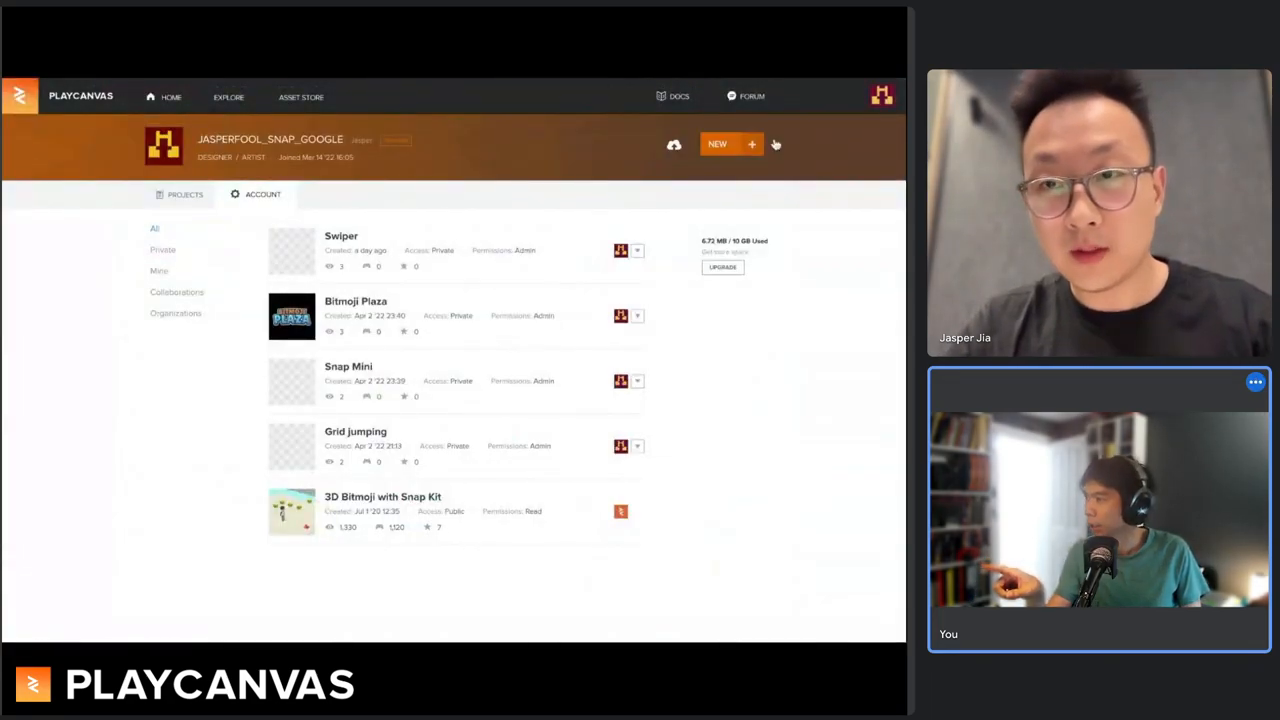
pyautogui.click(717, 144)
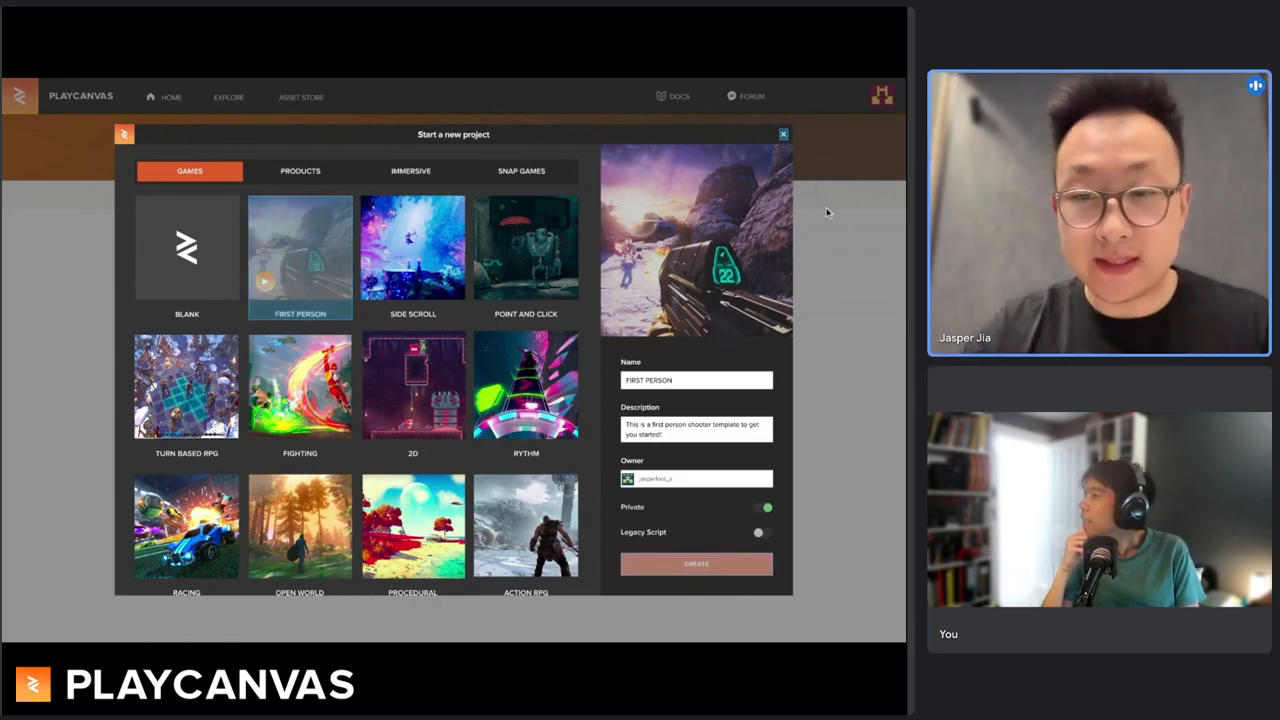
# Close the Start a new project dialog to return to the five-project list
pyautogui.click(782, 133)
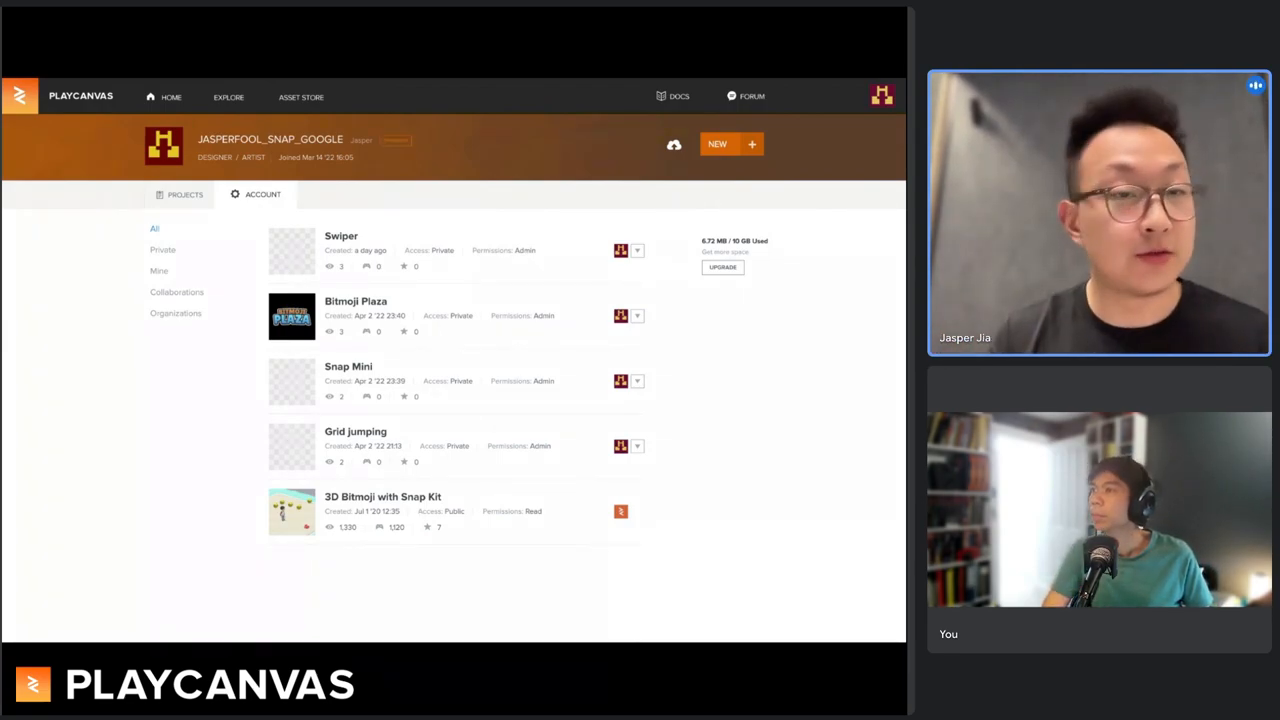
pyautogui.moveTo(687, 170)
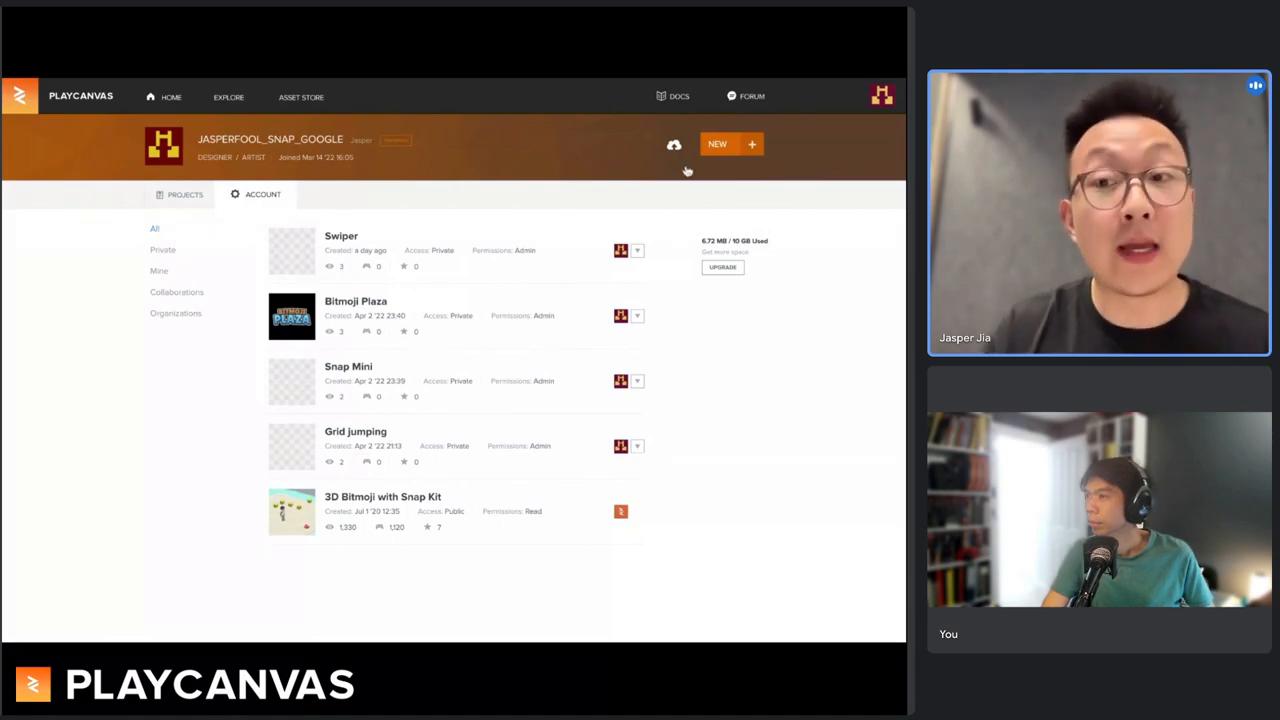
pyautogui.moveTo(678, 160)
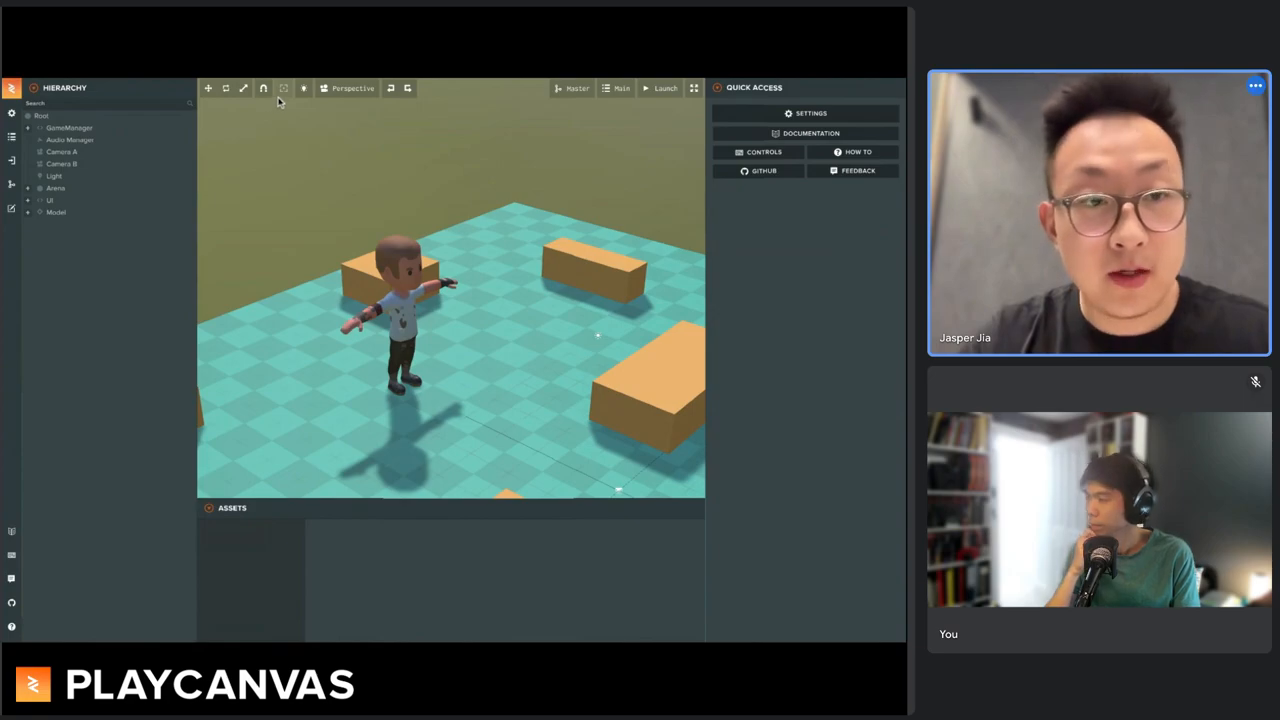
pyautogui.moveTo(320, 100)
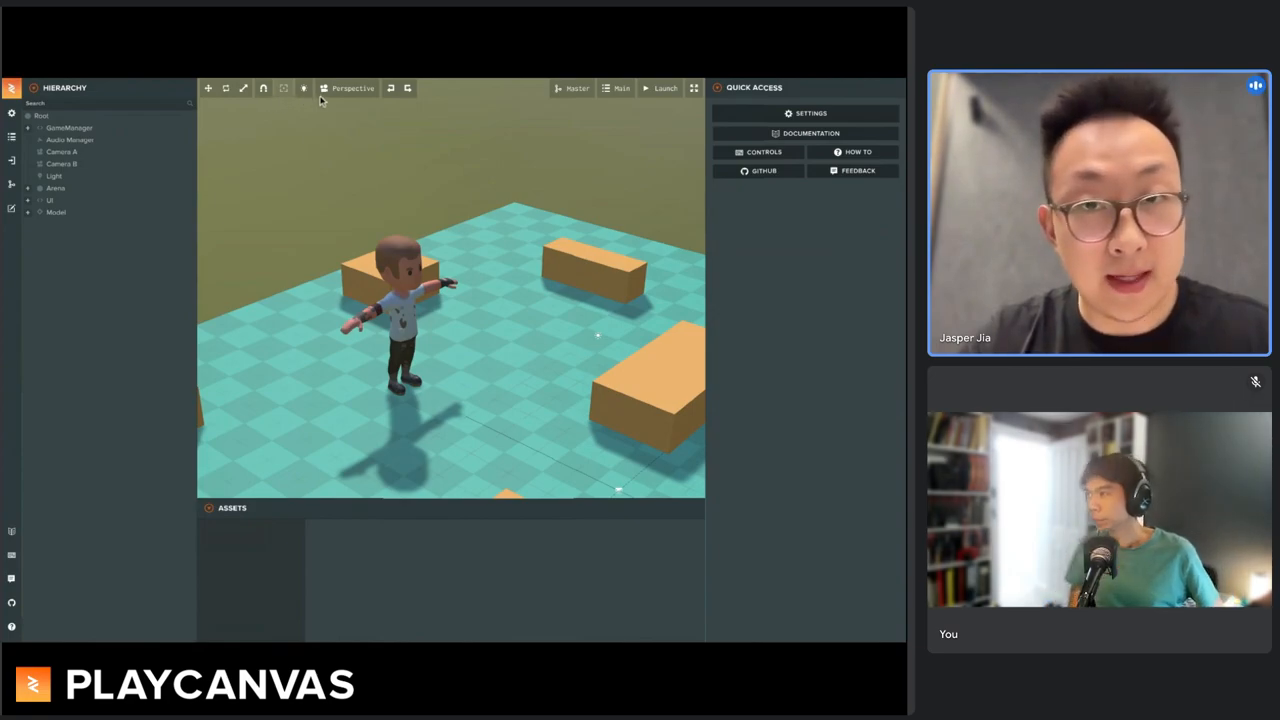
# Open a project in the editor, showing the character scene on a checkered floor
pyautogui.click(351, 87)
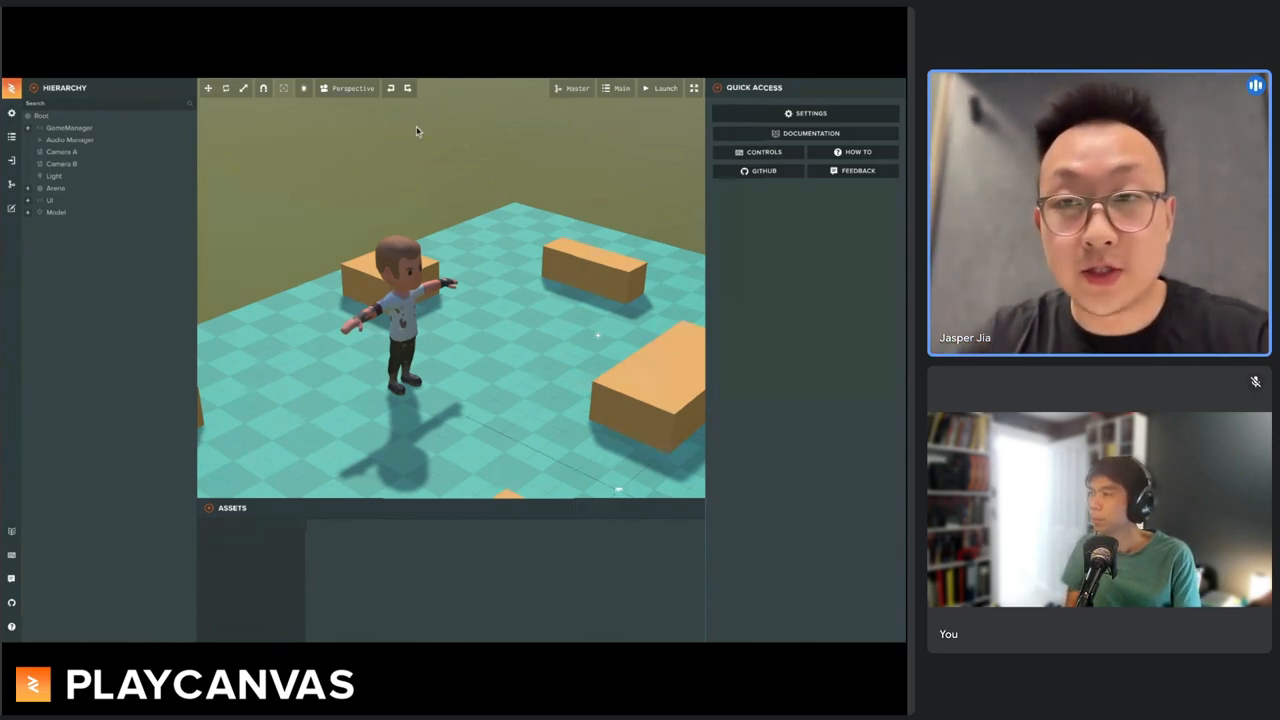
pyautogui.moveTo(580, 99)
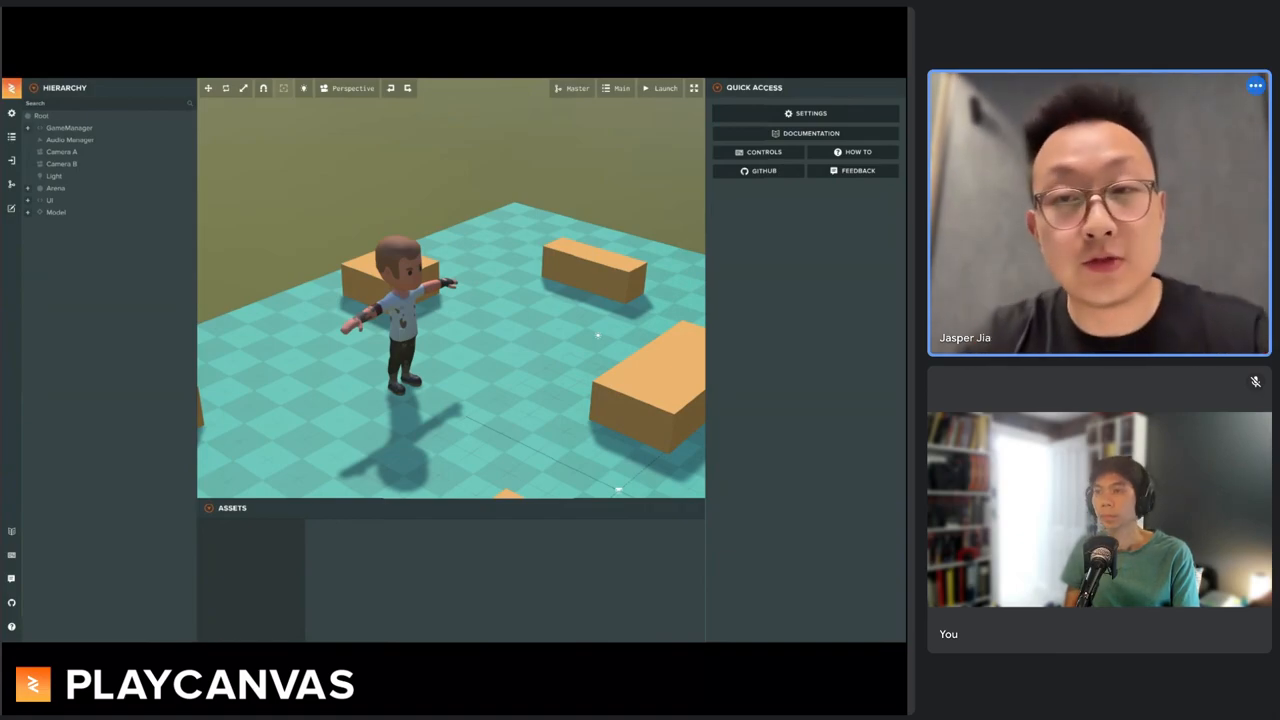
pyautogui.click(11, 88)
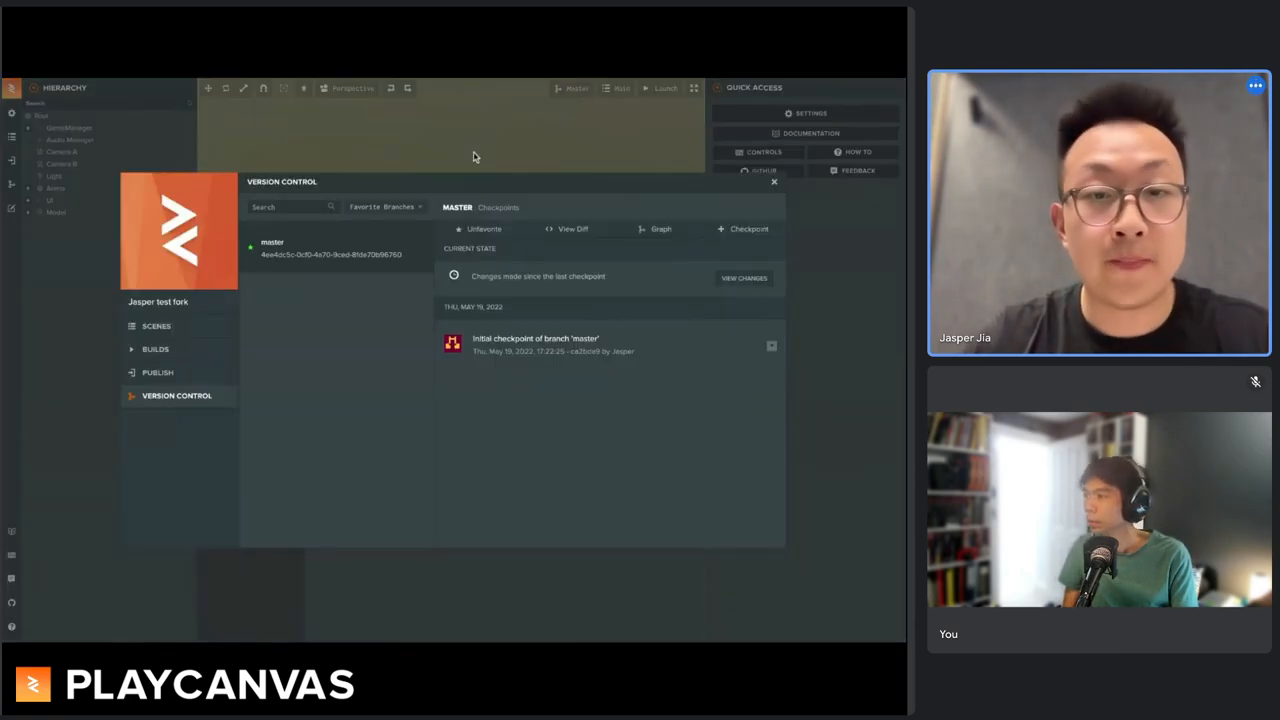
pyautogui.click(775, 181)
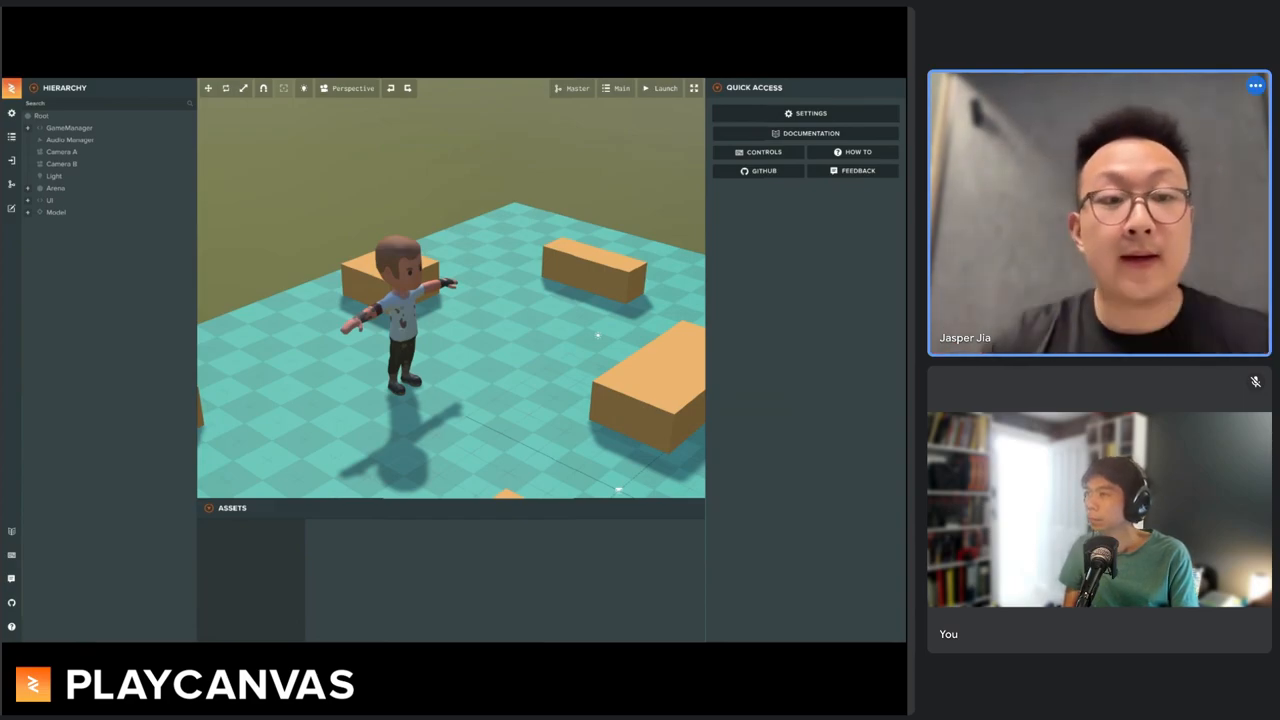
pyautogui.click(665, 88)
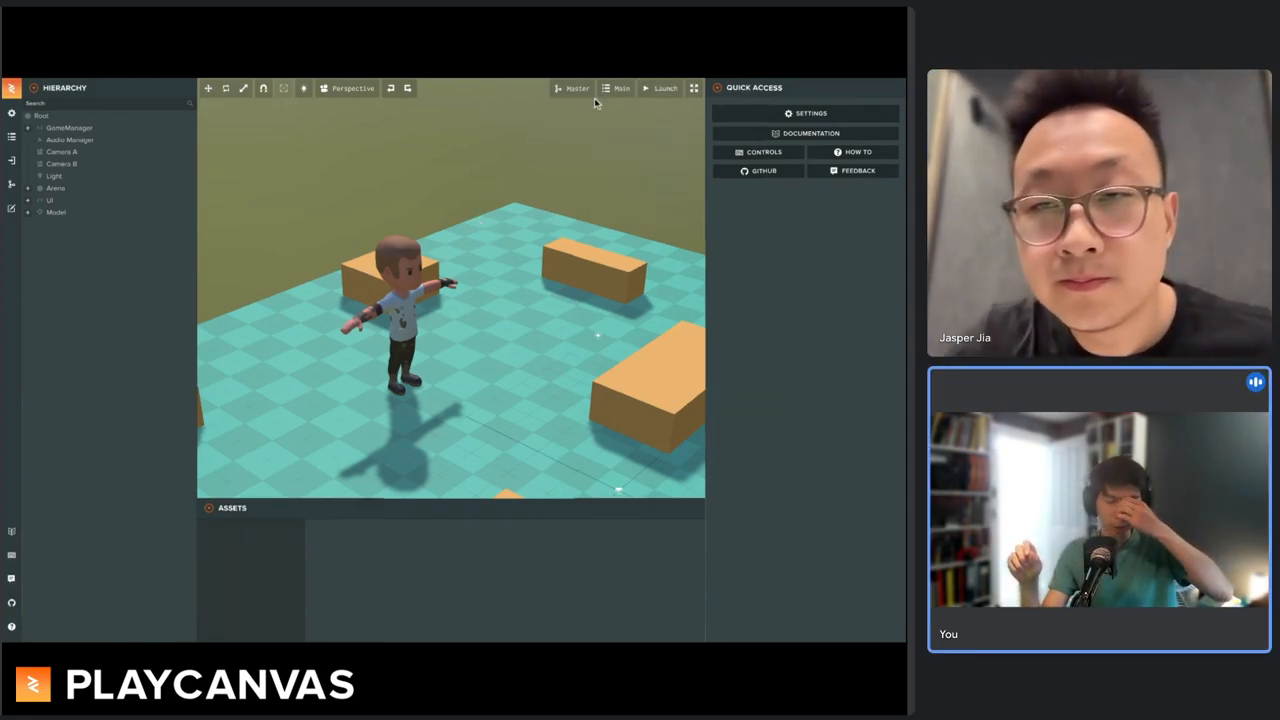
pyautogui.click(675, 88)
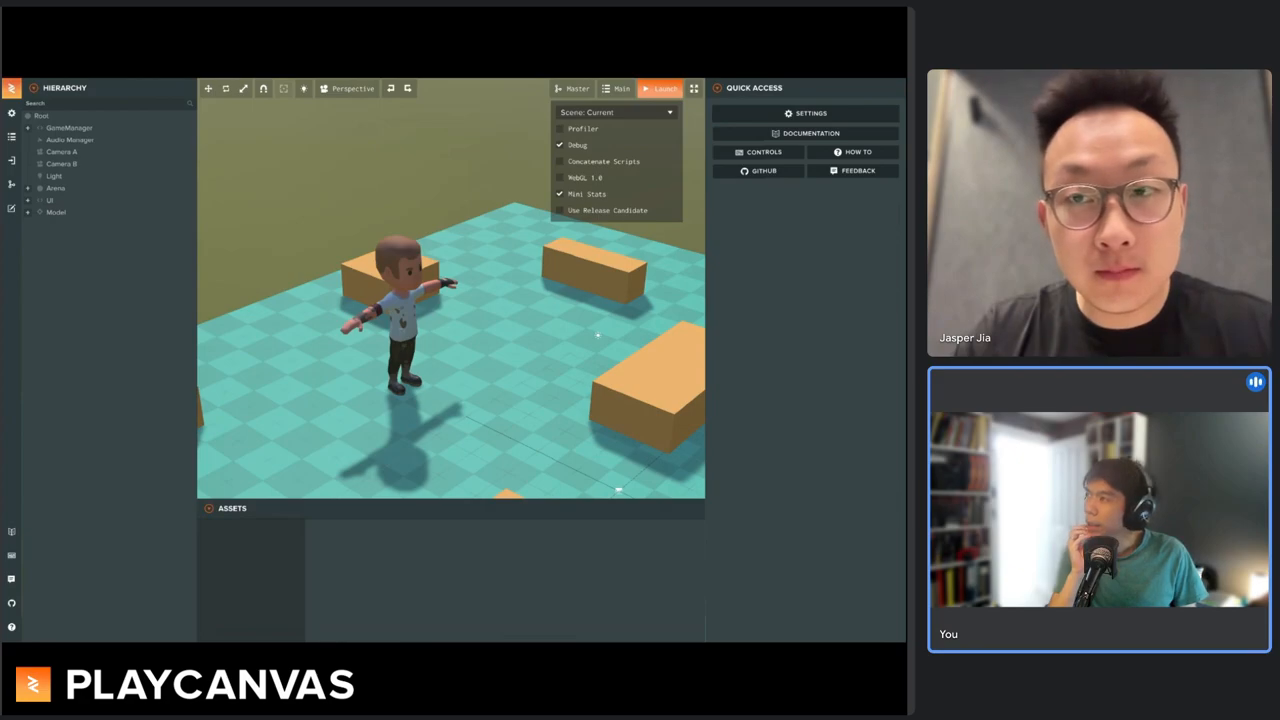
# Close the launch options list, leaving the character scene unchanged
pyautogui.click(559, 287)
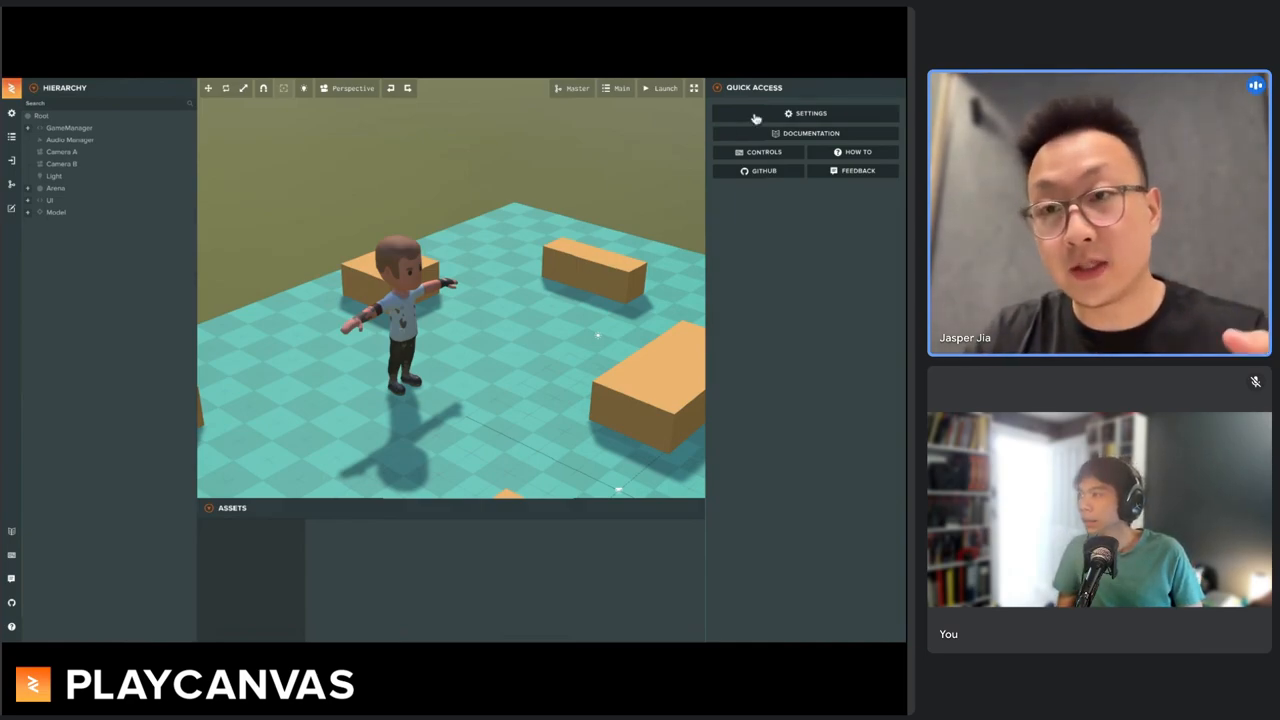
pyautogui.moveTo(848, 115)
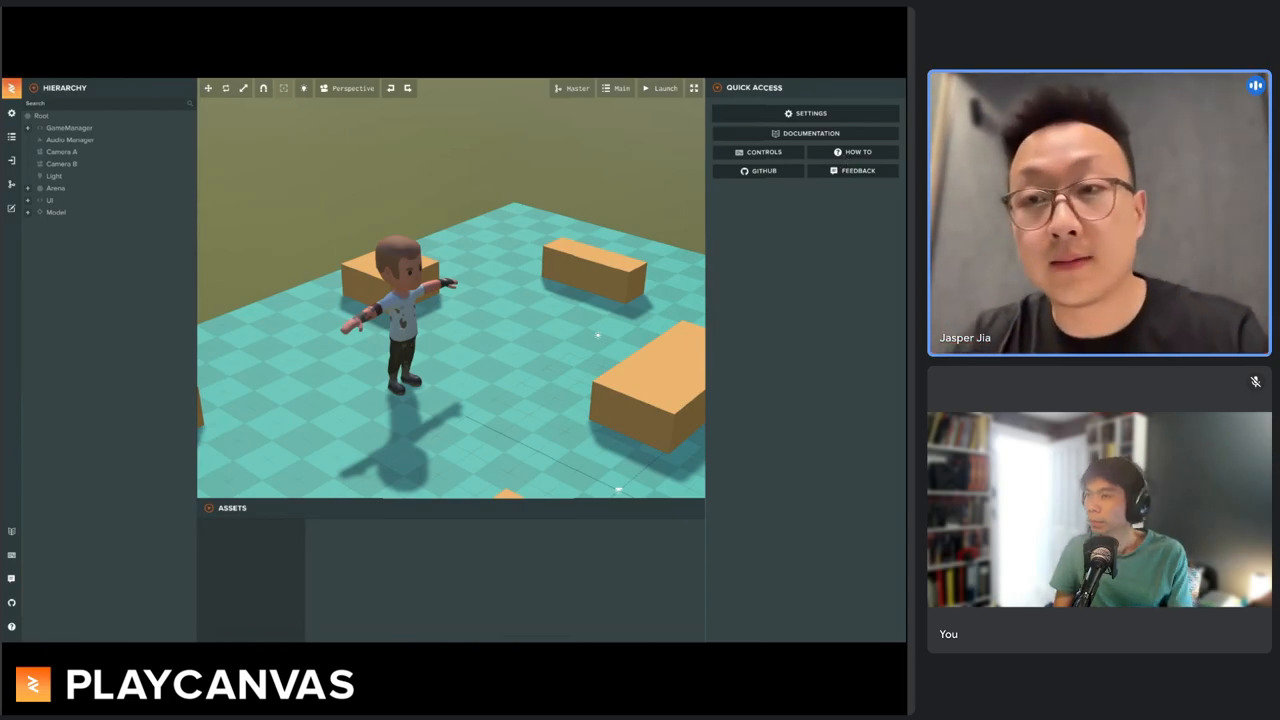
pyautogui.moveTo(852, 186)
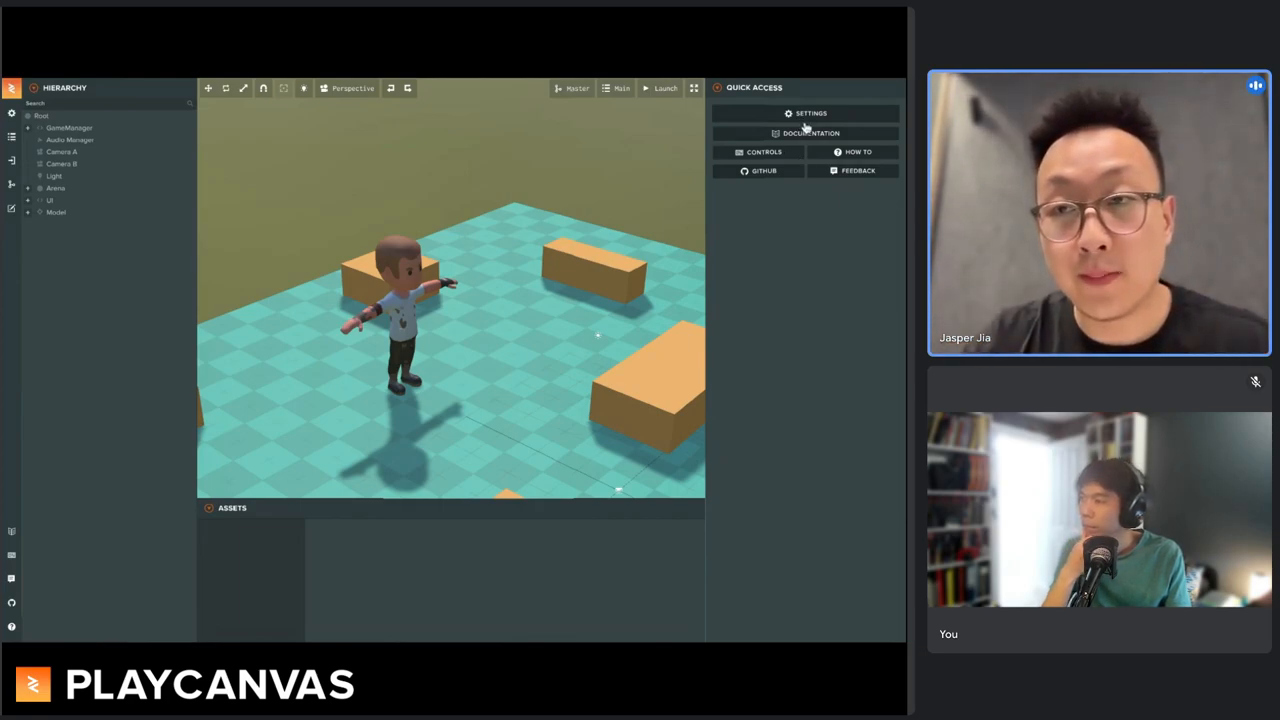
# Open project settings, listing Editor, Physics, Rendering and Layers sections
pyautogui.click(814, 113)
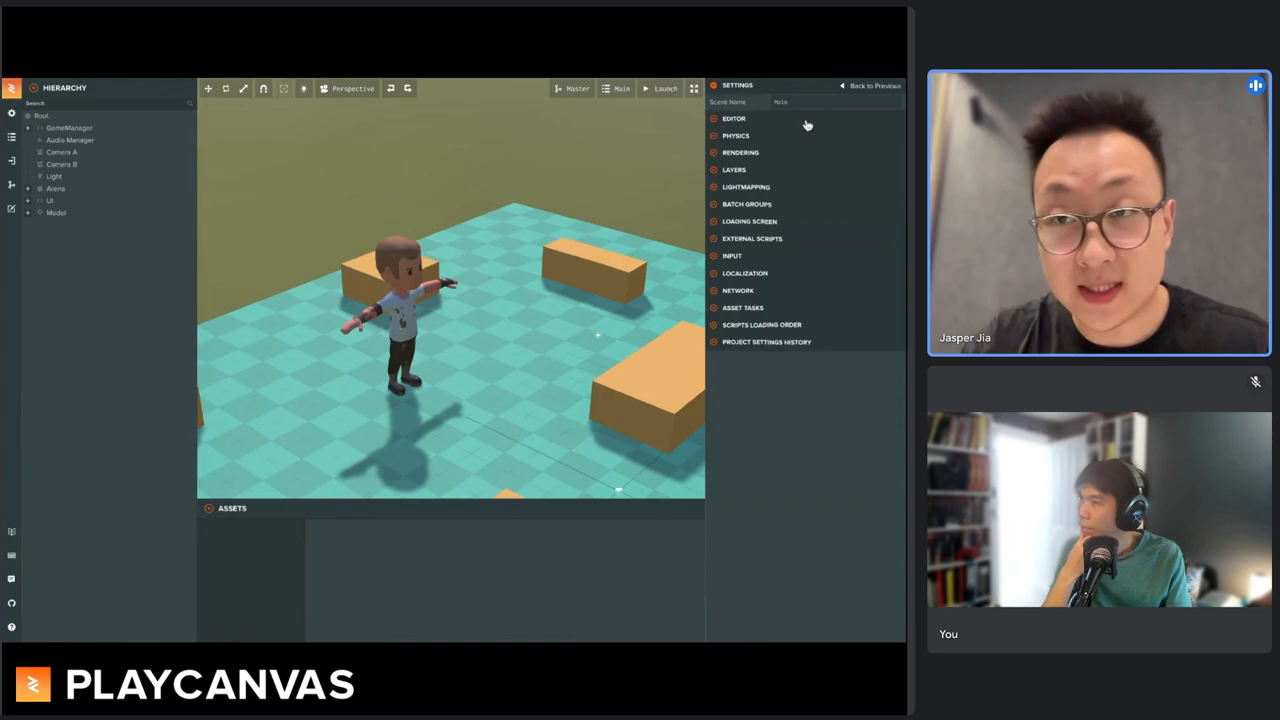
pyautogui.moveTo(868, 100)
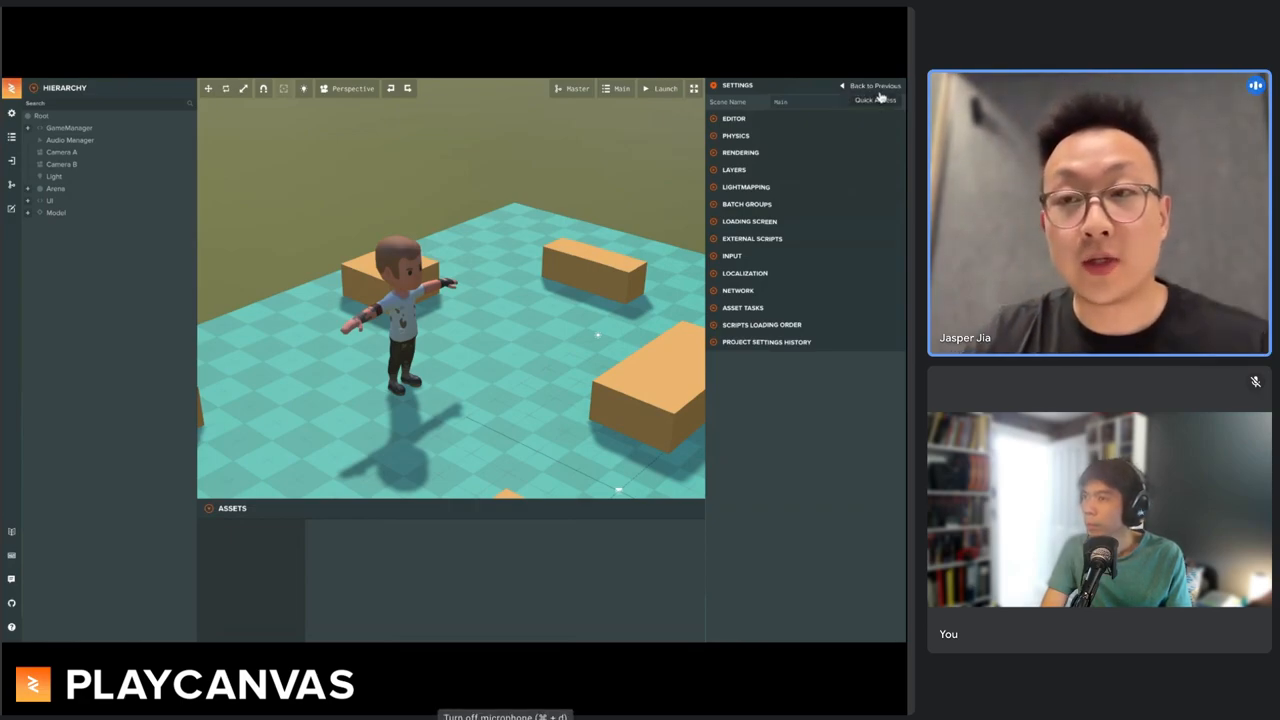
# Go back to Quick Access, reopen project settings, then return to Quick Access
pyautogui.click(881, 100)
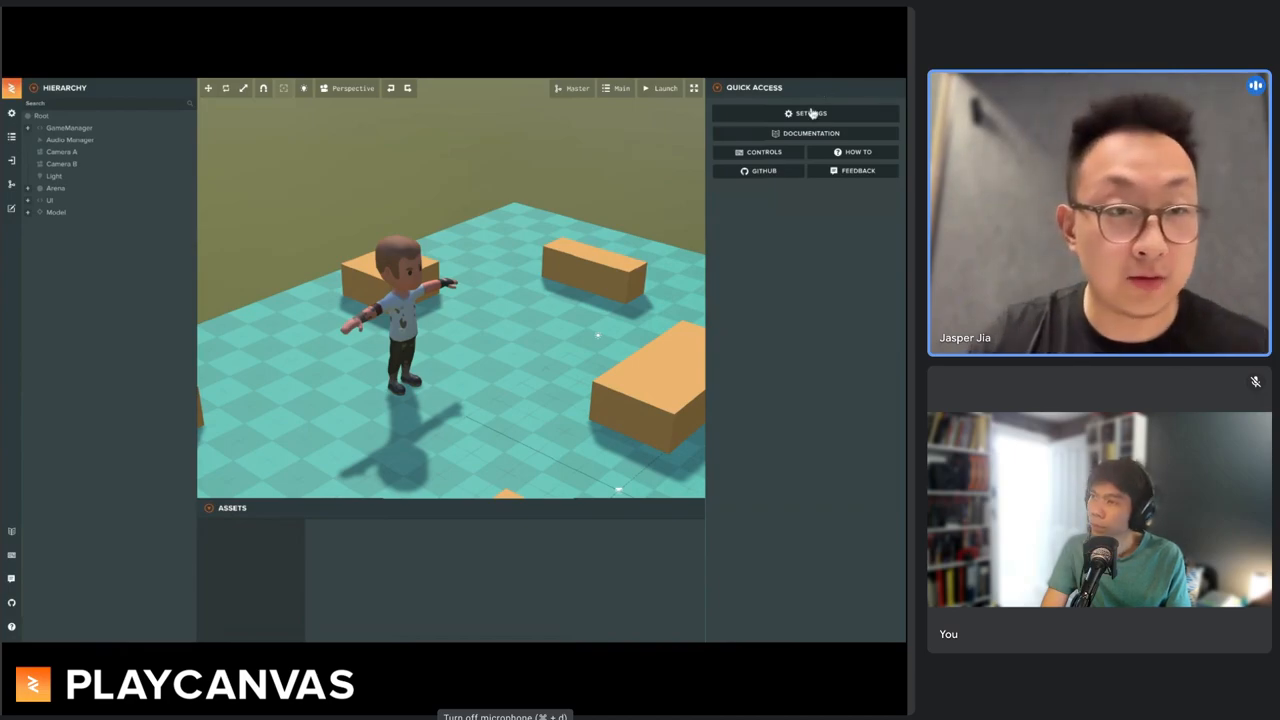
pyautogui.click(805, 112)
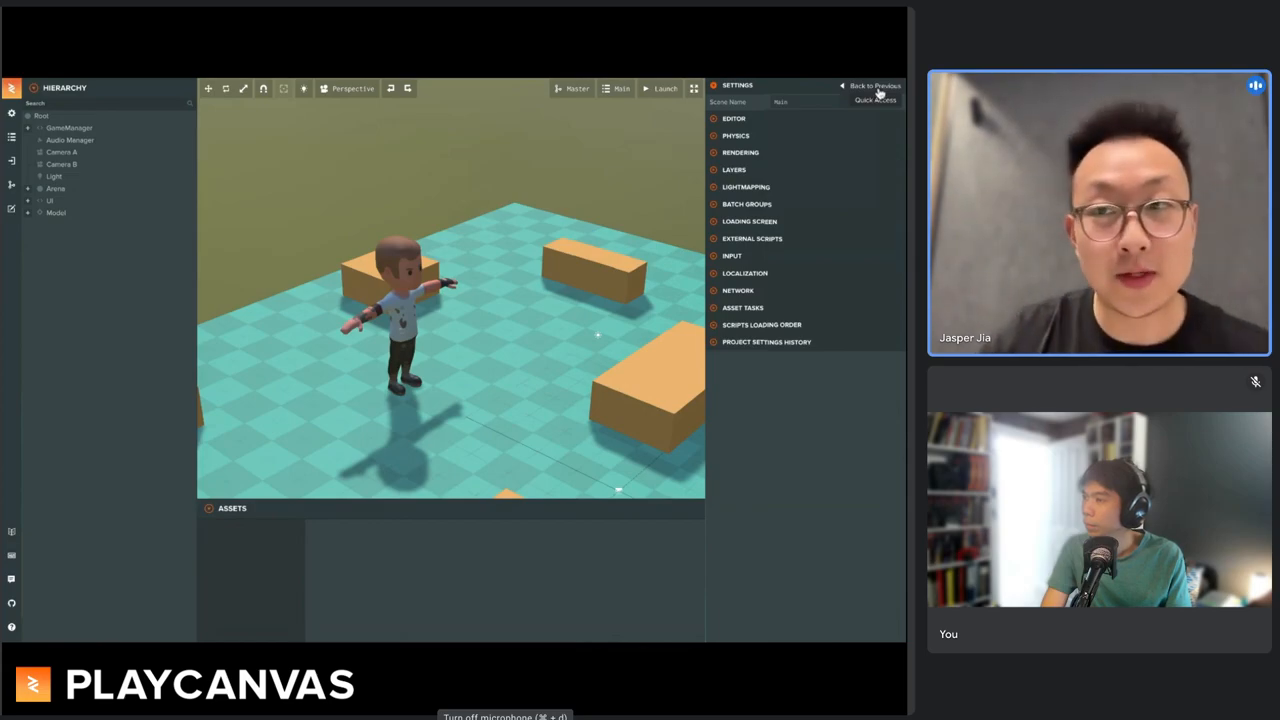
pyautogui.click(876, 100)
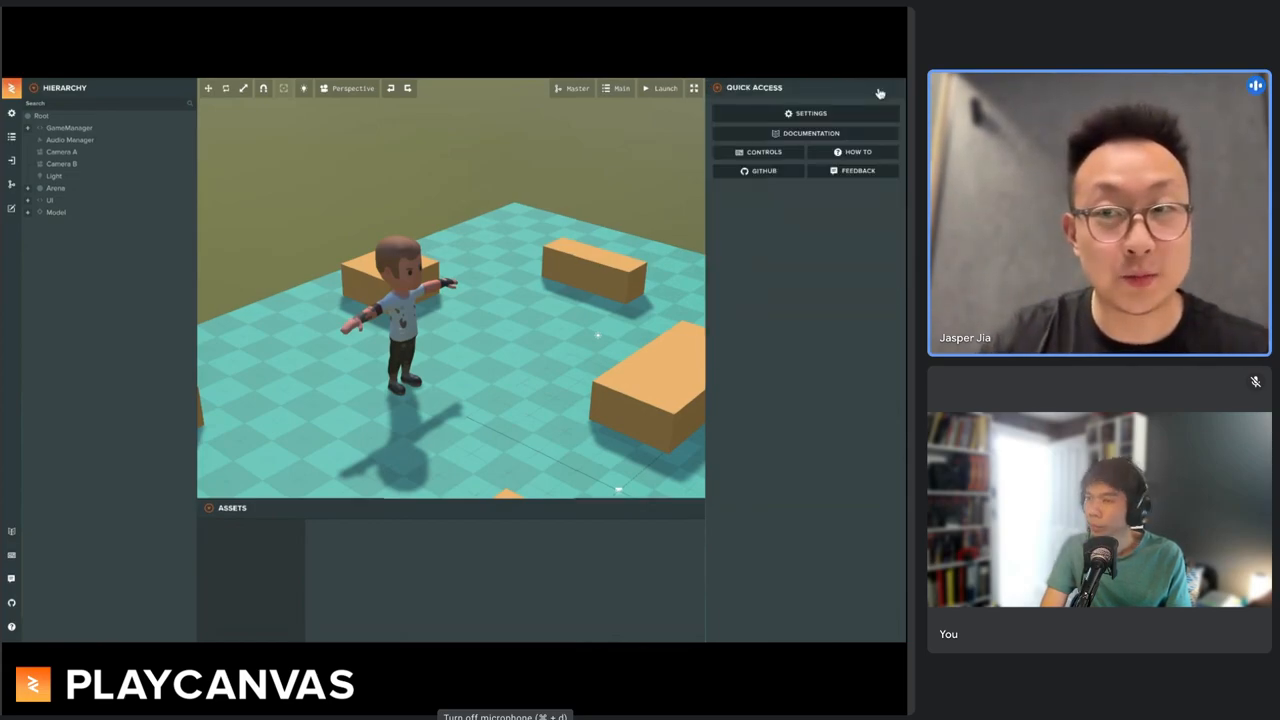